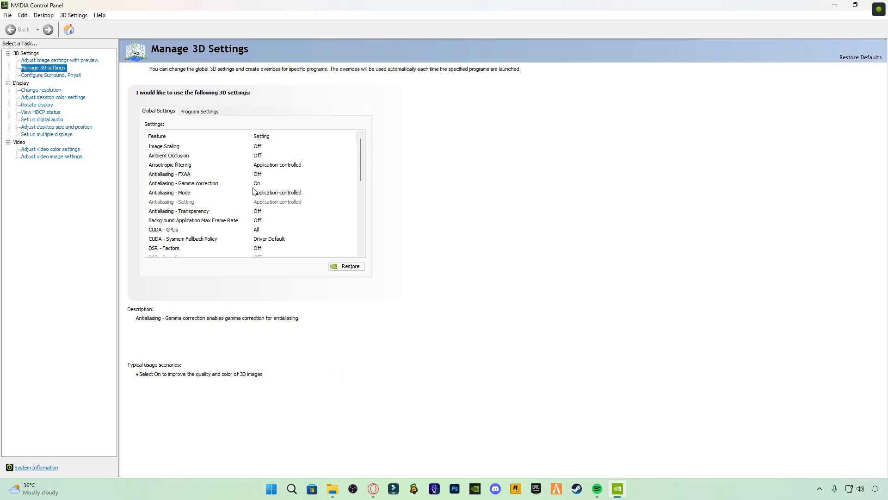
Scroll through the global 3D settings and set Low Latency Mode to Ultra.
{"action": "left_click", "coordinate": [171, 174]}
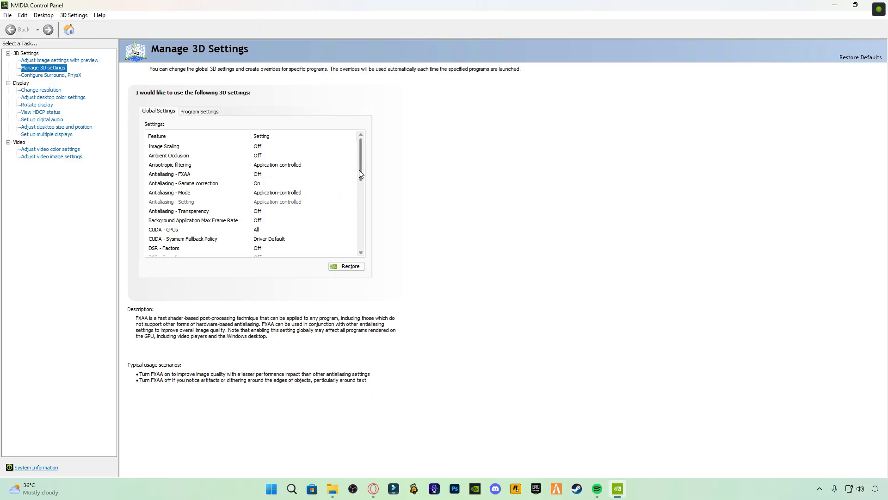
{"action": "scroll", "scroll_direction": "down", "scroll_amount": 3}
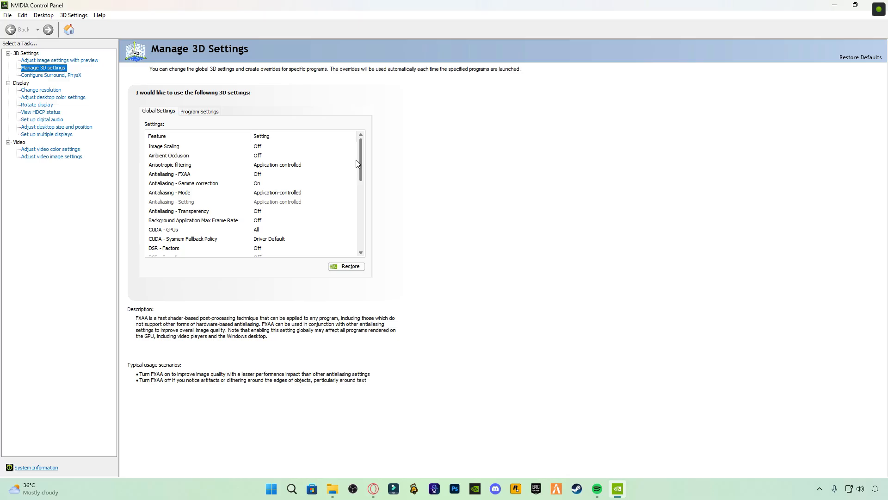
{"action": "scroll", "scroll_direction": "down", "scroll_amount": 3}
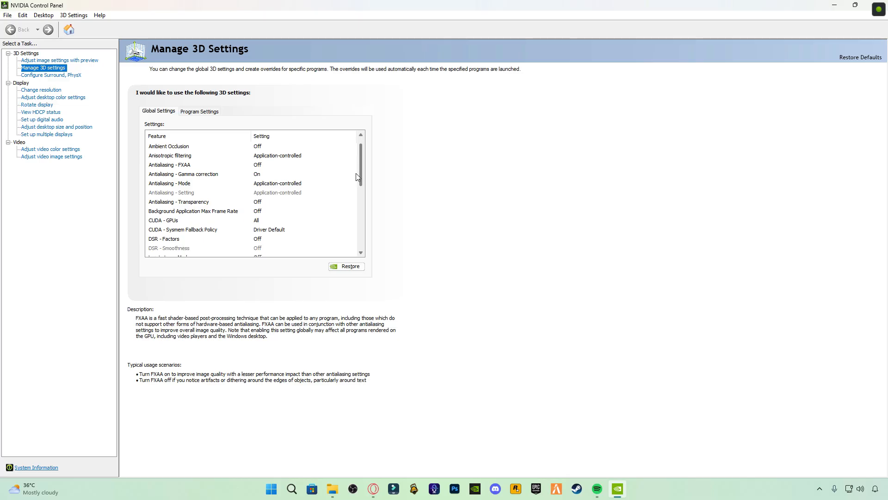
{"action": "scroll", "scroll_direction": "down", "scroll_amount": 3}
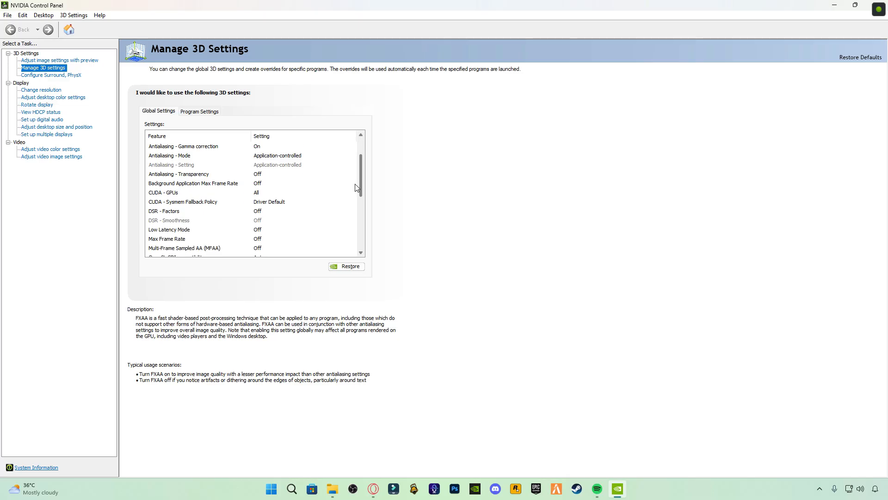
{"action": "scroll", "scroll_direction": "down", "scroll_amount": 3}
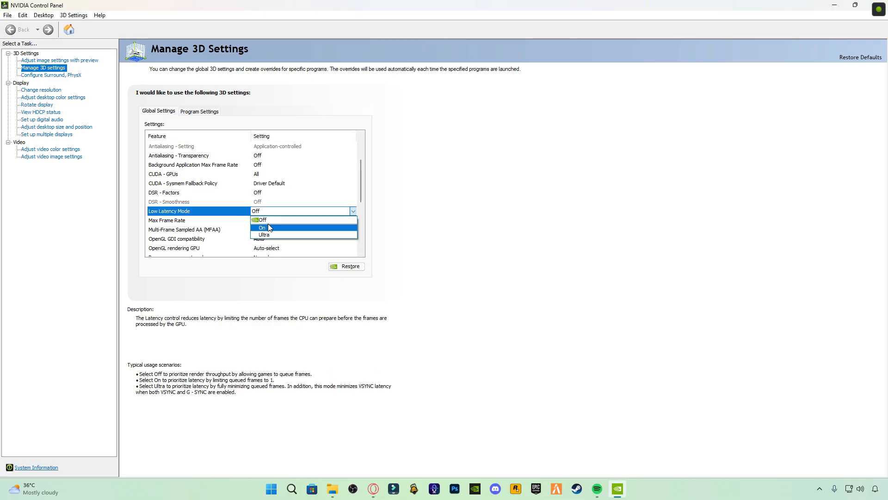
{"action": "left_click", "coordinate": [264, 235]}
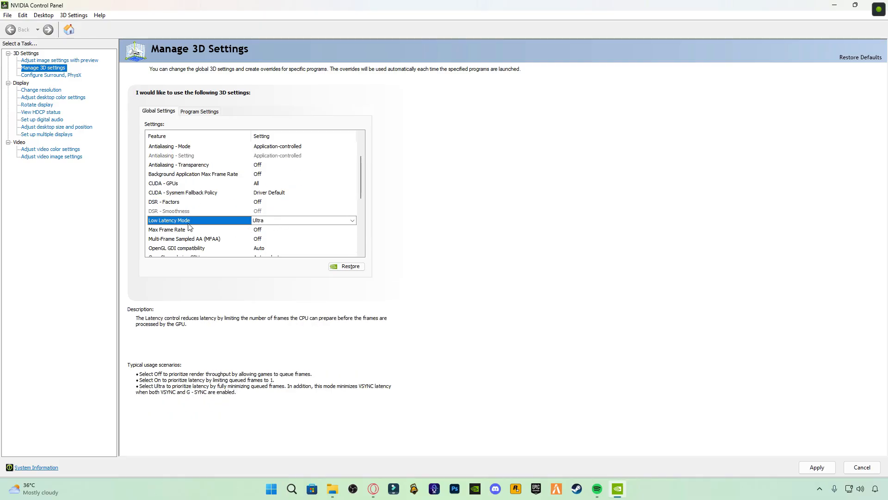
{"action": "left_click", "coordinate": [181, 230]}
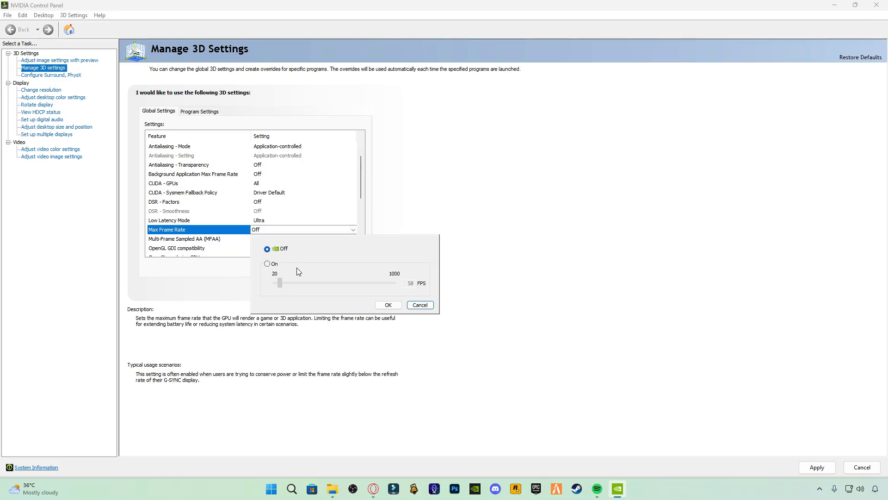
Turn Max Frame Rate on and drag its cap up to 1000 FPS, then confirm.
{"action": "left_click", "coordinate": [266, 264]}
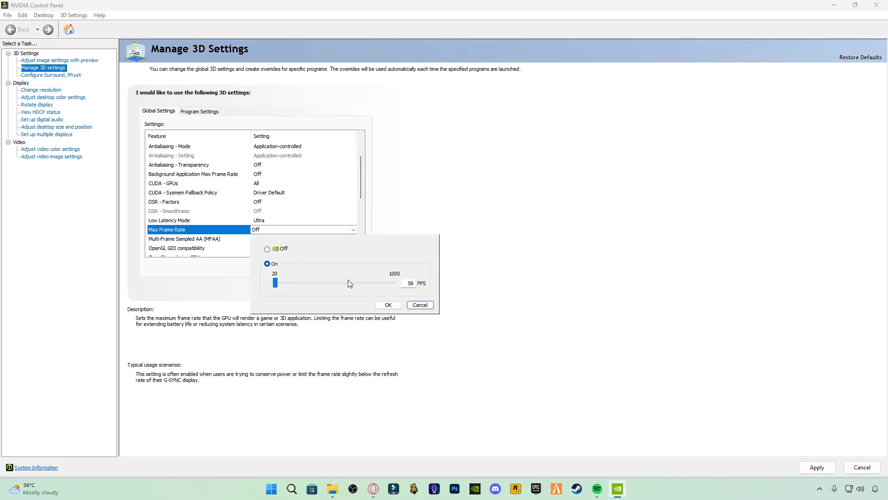
{"action": "left_click_drag", "start_coordinate": [277, 283], "coordinate": [324, 283]}
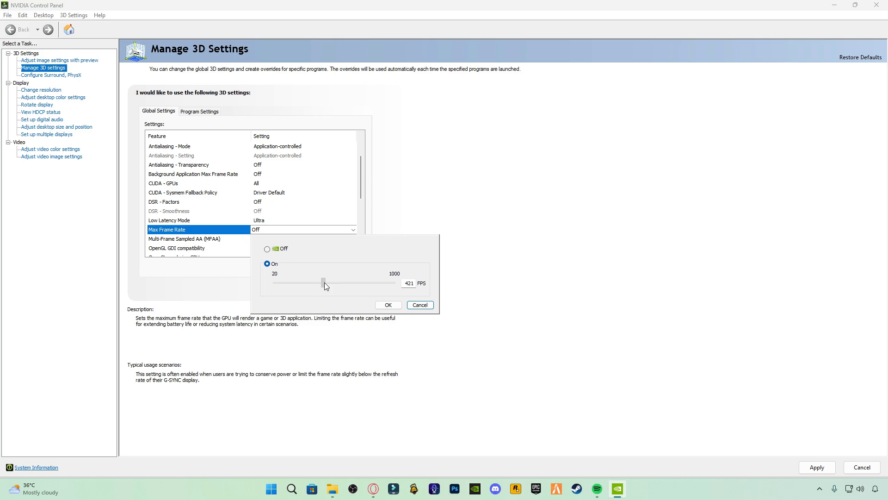
{"action": "left_click_drag", "start_coordinate": [325, 283], "coordinate": [360, 283]}
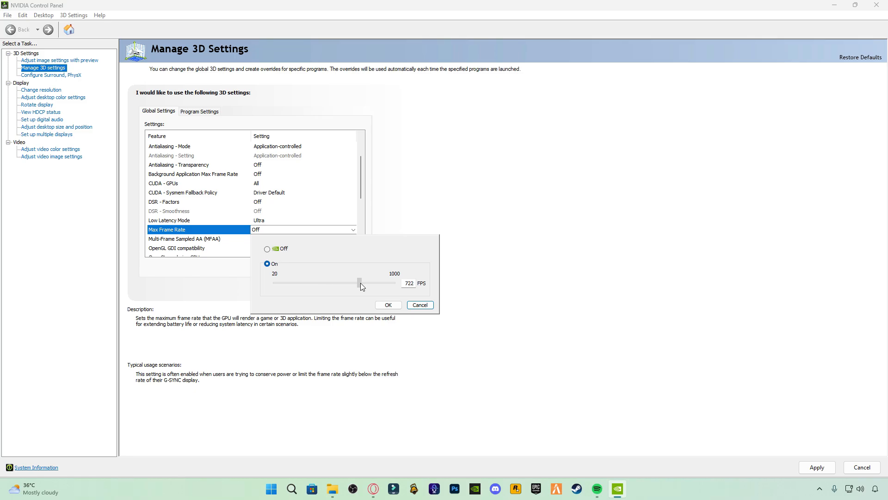
{"action": "left_click", "coordinate": [389, 305]}
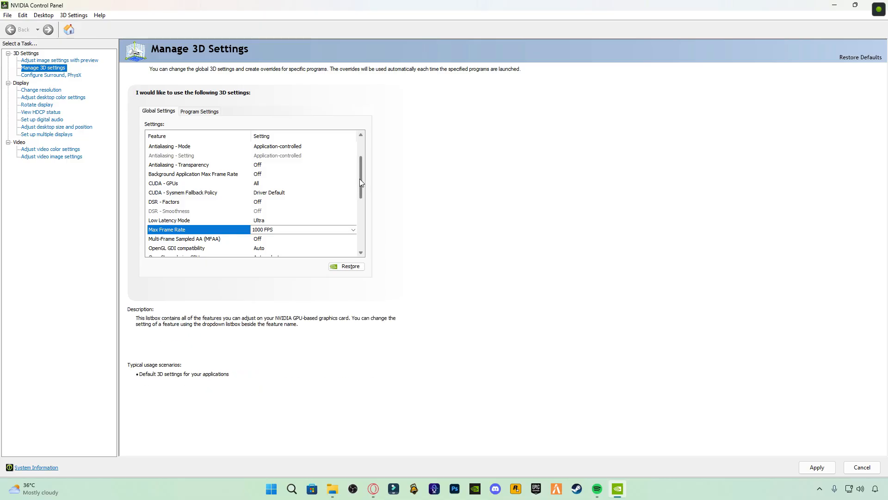
{"action": "scroll", "scroll_direction": "down", "scroll_amount": 3}
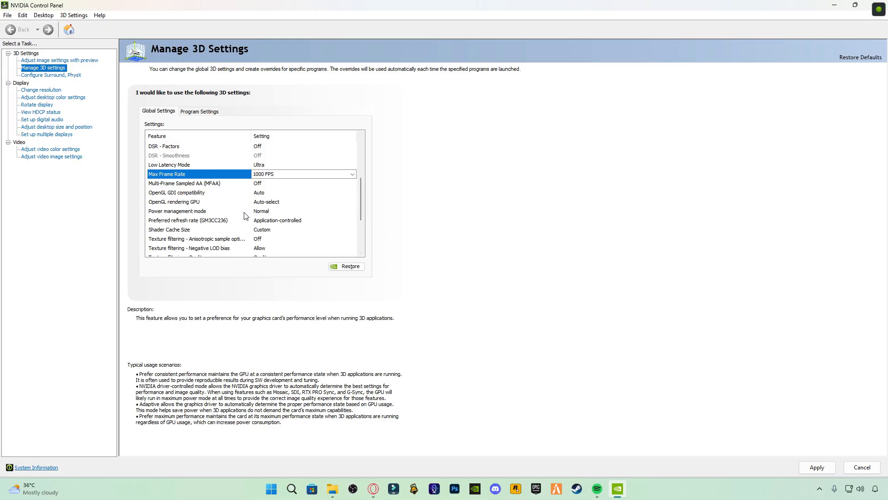
Set Power management mode to Prefer maximum performance and Texture filtering quality to High quality.
{"action": "left_click", "coordinate": [177, 211]}
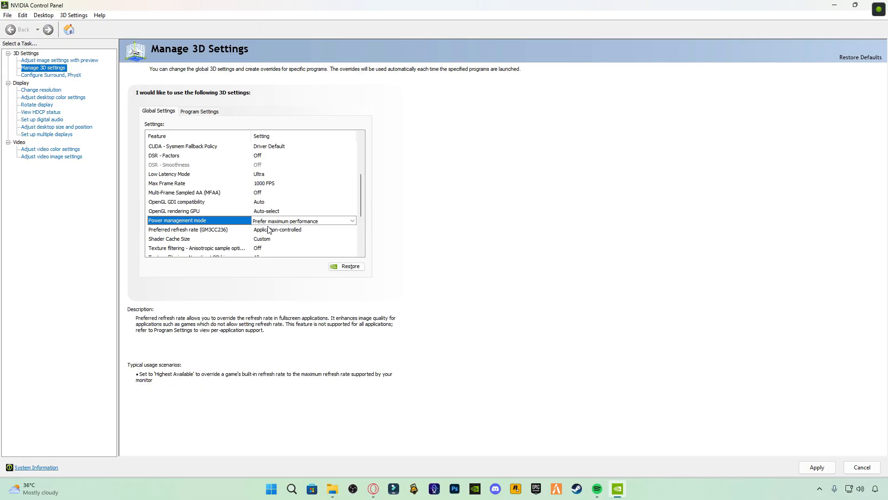
{"action": "scroll", "scroll_direction": "down", "scroll_amount": 3}
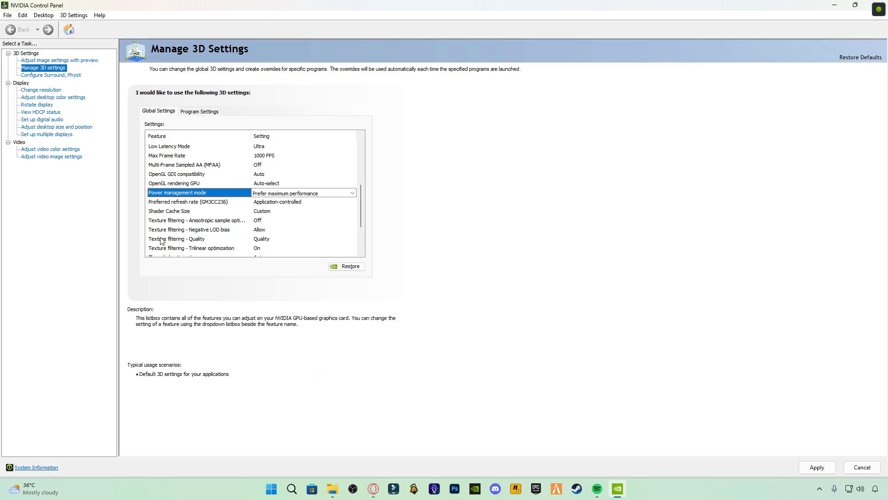
{"action": "left_click", "coordinate": [177, 238]}
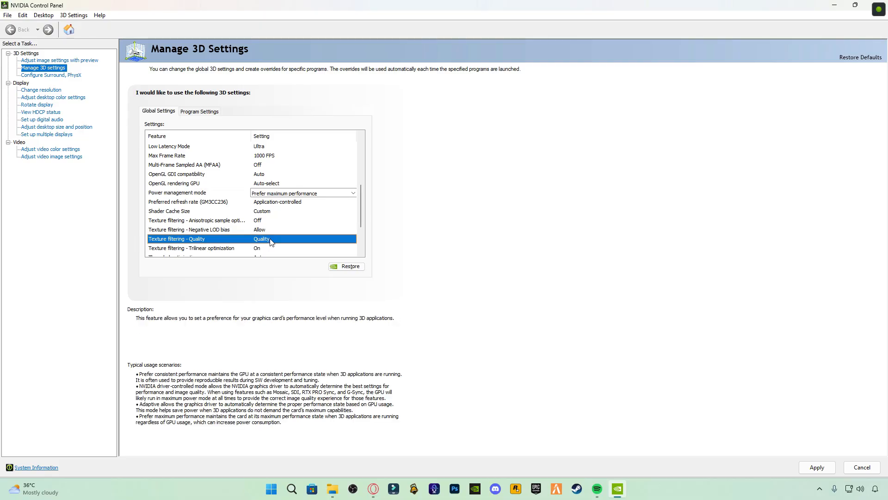
{"action": "left_click", "coordinate": [352, 239]}
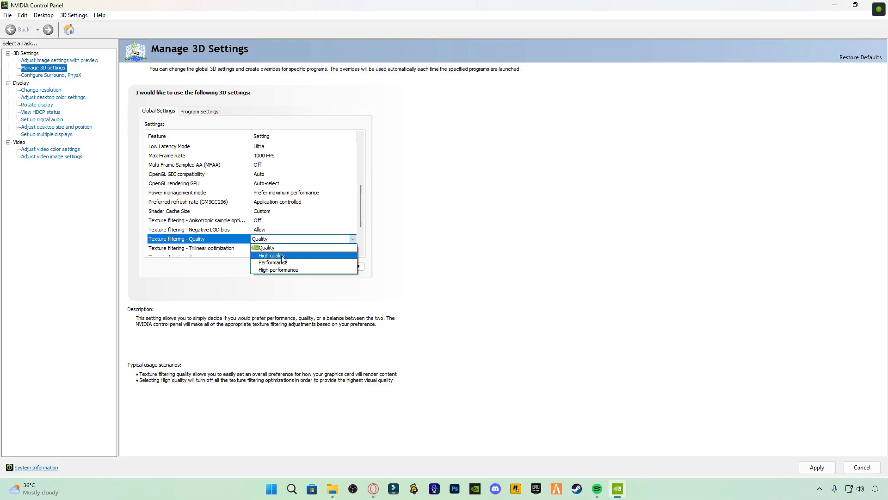
{"action": "left_click", "coordinate": [277, 270]}
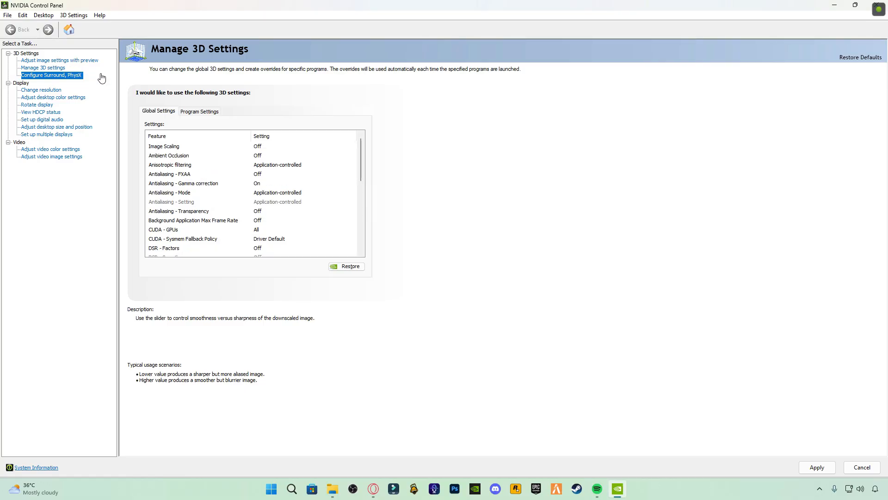
On the image settings preview page choose Use the advanced 3D image settings, then go to video image settings.
{"action": "left_click", "coordinate": [60, 60]}
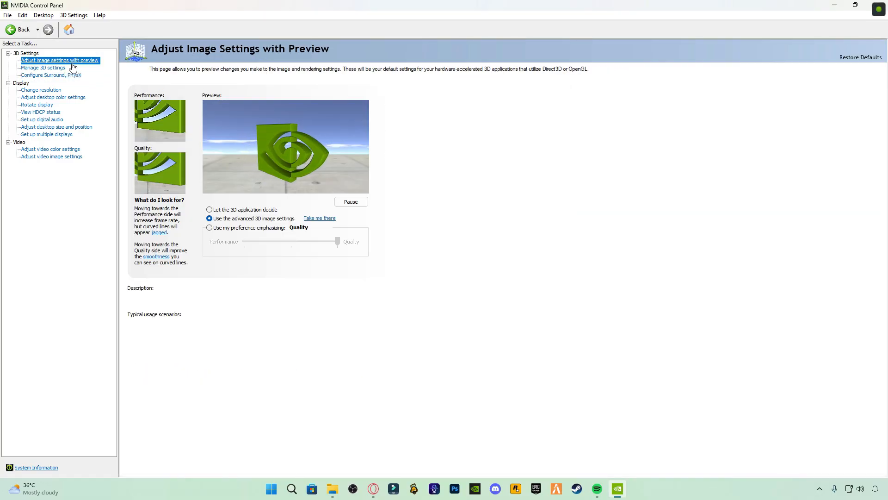
{"action": "left_click", "coordinate": [209, 219]}
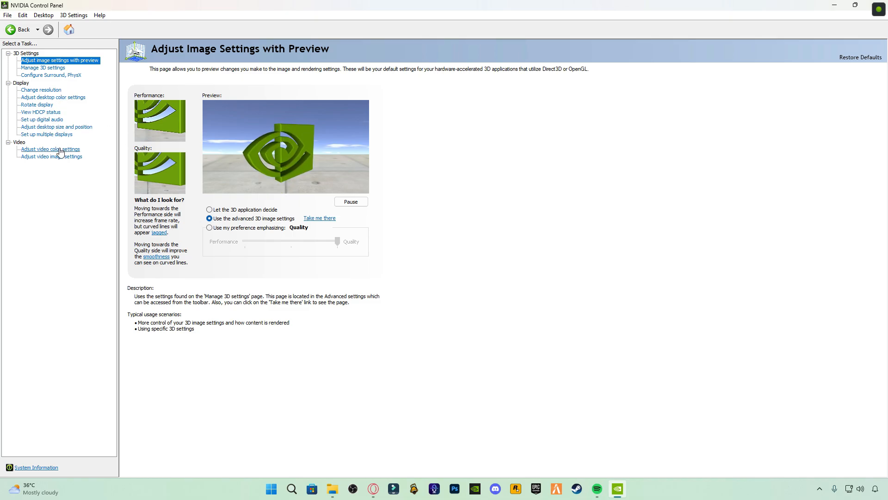
{"action": "left_click", "coordinate": [51, 157]}
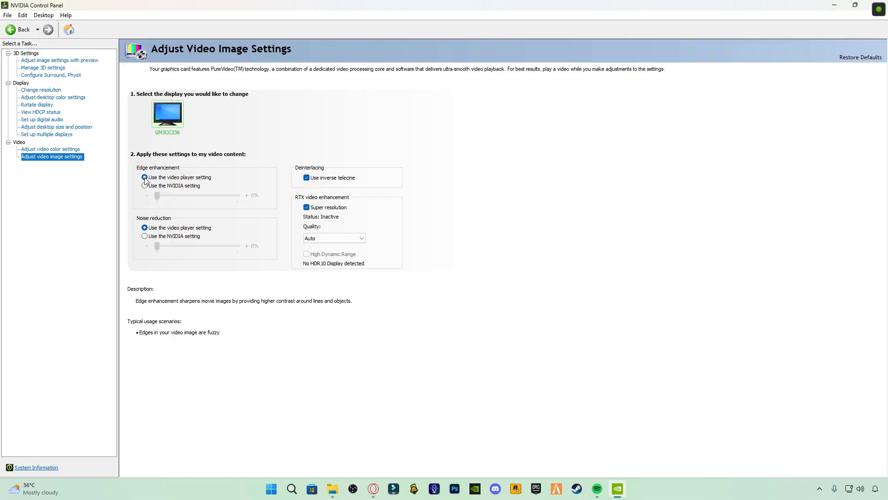
Keep Edge enhancement on the video player setting and move on to video colour settings.
{"action": "left_click", "coordinate": [145, 176]}
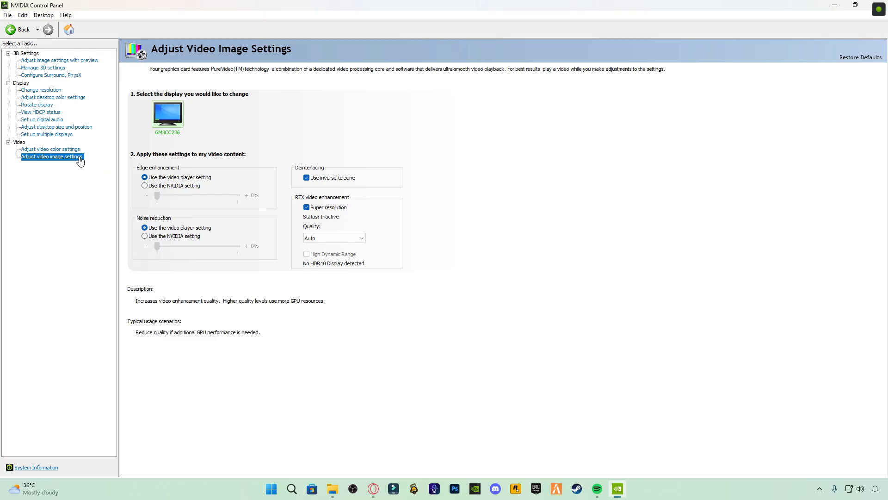
{"action": "left_click", "coordinate": [50, 148]}
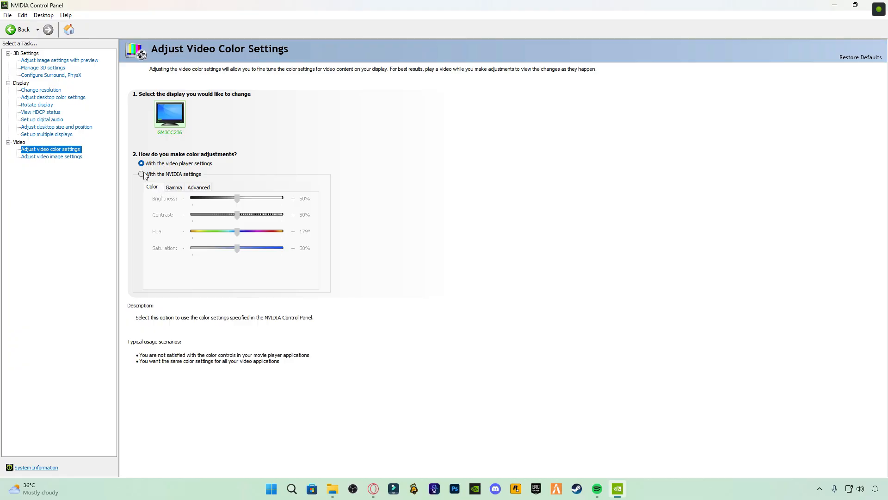
Make video colour adjustments use the NVIDIA settings instead of the video player's.
{"action": "left_click", "coordinate": [142, 174]}
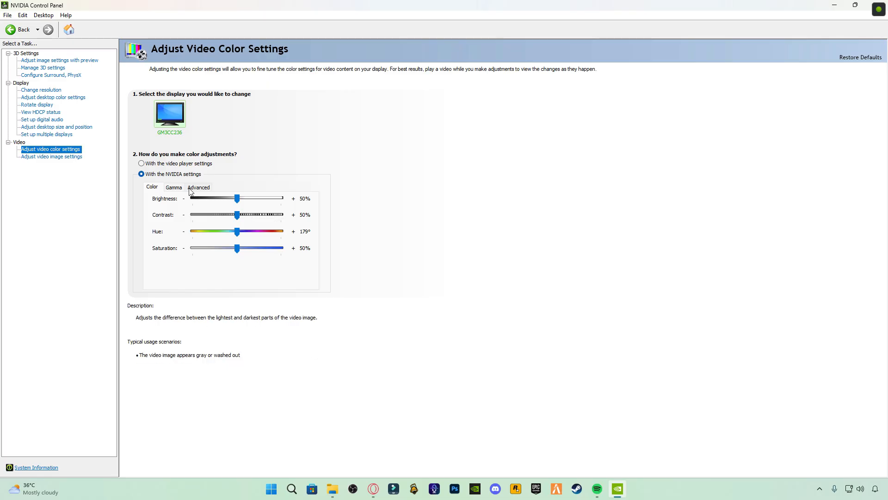
{"action": "mouse_move", "coordinate": [872, 5]}
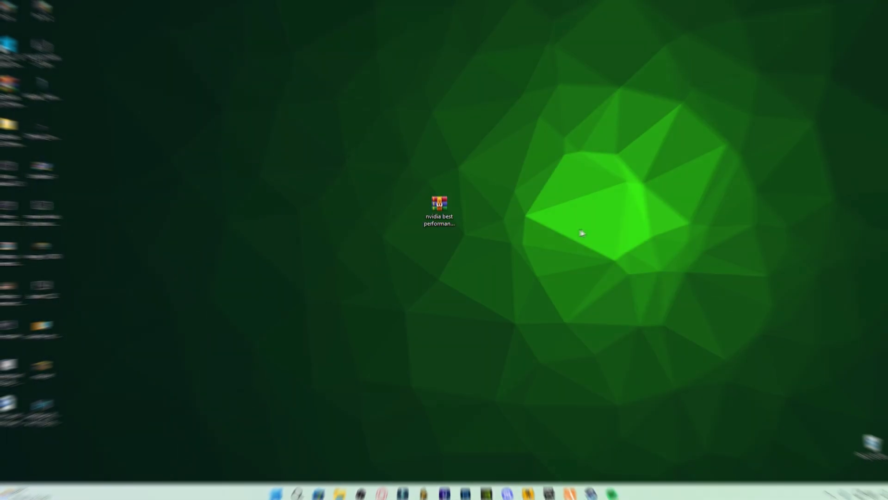
Create a new power plan based on High performance, making it active, and close Power Options.
{"action": "left_click", "coordinate": [302, 488]}
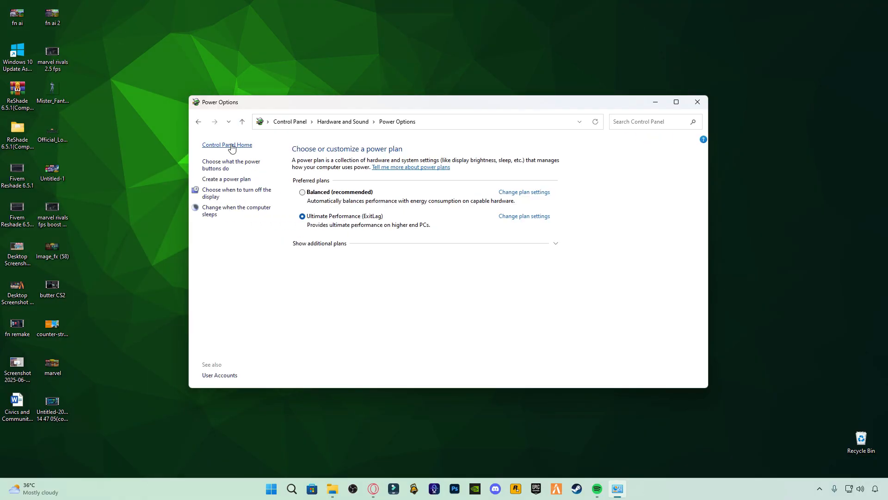
{"action": "left_click", "coordinate": [226, 178]}
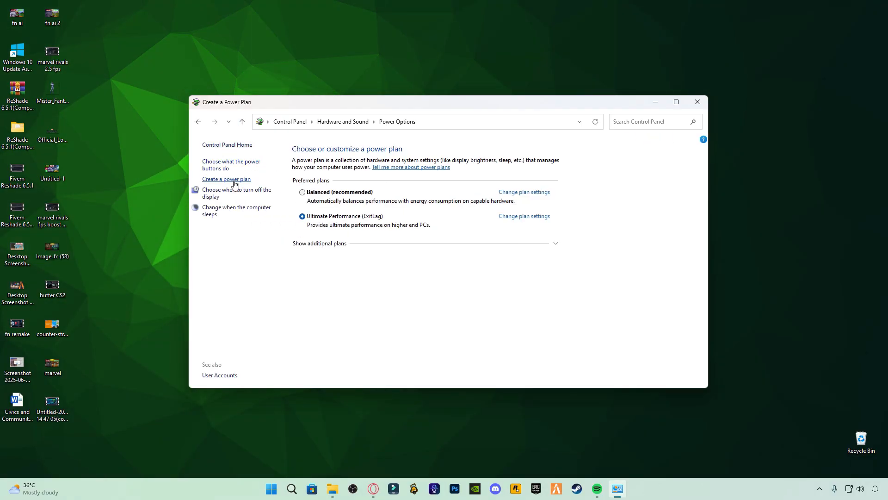
{"action": "left_click", "coordinate": [225, 180]}
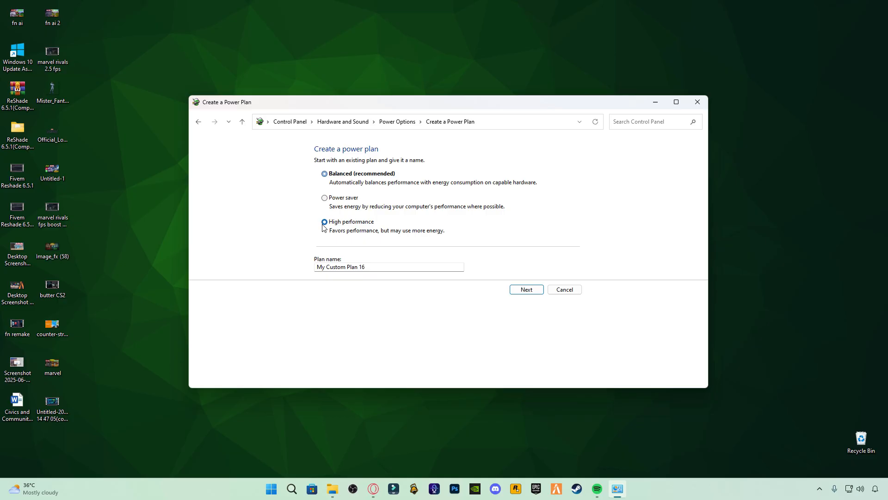
{"action": "left_click", "coordinate": [526, 288]}
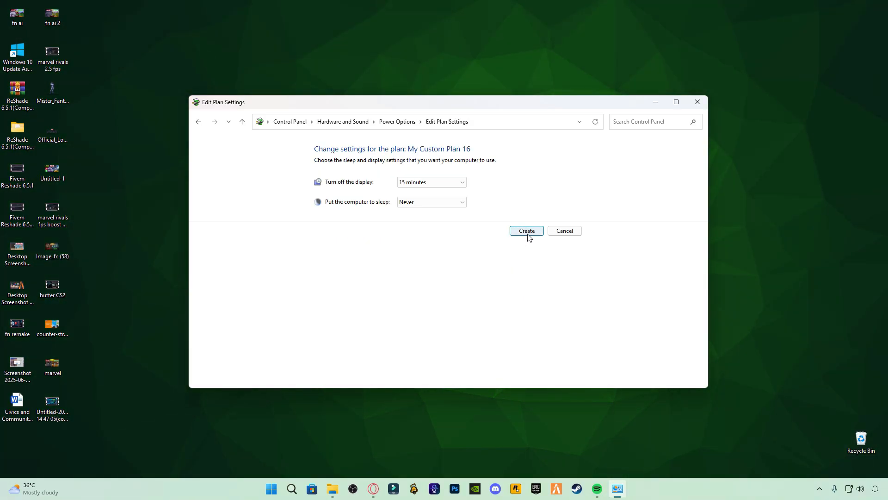
{"action": "left_click", "coordinate": [526, 230]}
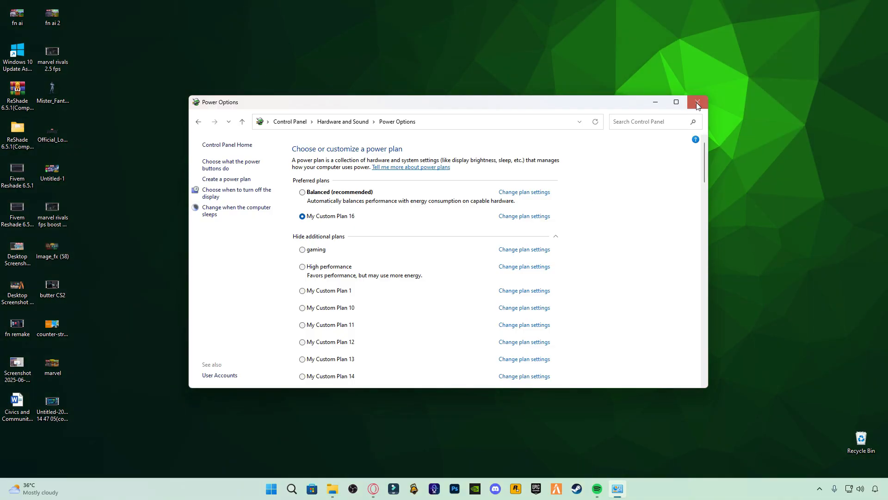
{"action": "left_click", "coordinate": [698, 102]}
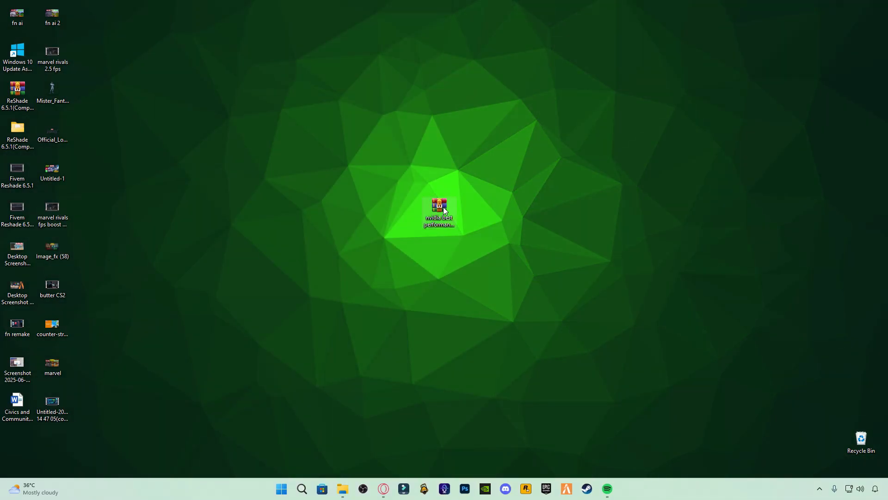
Move the nvidia best performance pack archive icon on the desktop.
{"action": "left_click_drag", "start_coordinate": [439, 213], "coordinate": [439, 255]}
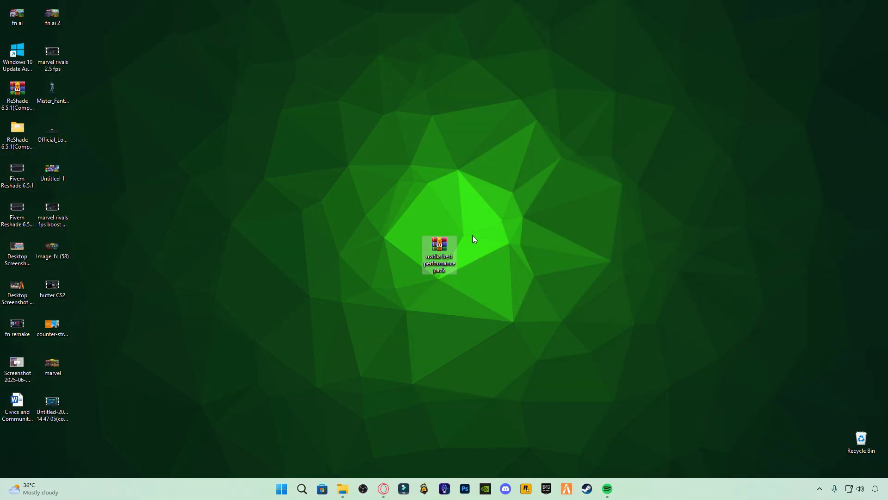
{"action": "mouse_move", "coordinate": [495, 261]}
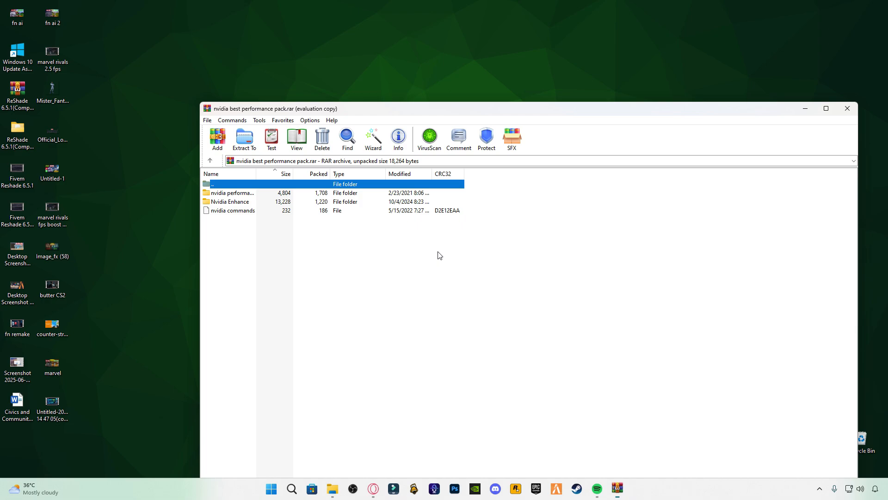
{"action": "mouse_move", "coordinate": [453, 262]}
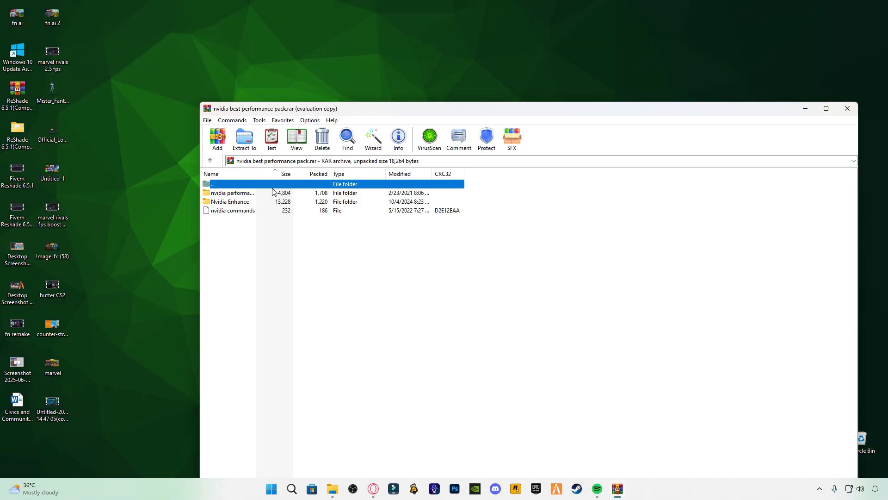
Merge the Fix Mouse Delay and Exclusive Fullscreen registry tweaks from the nvidia performance folder, then go back up.
{"action": "left_click", "coordinate": [232, 193]}
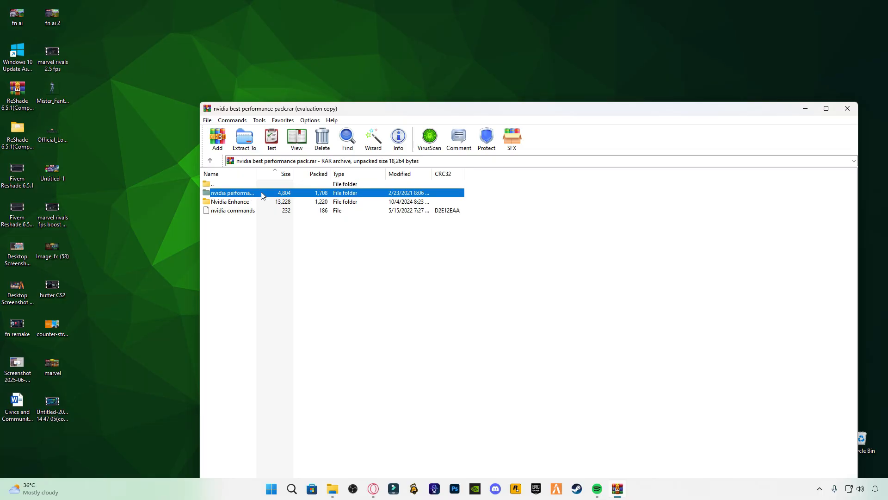
{"action": "double_click", "coordinate": [232, 192]}
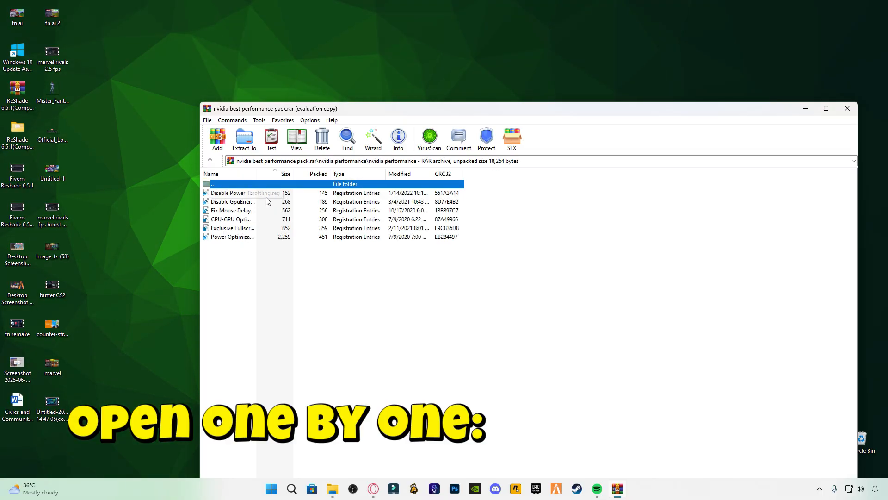
{"action": "left_click", "coordinate": [232, 192]}
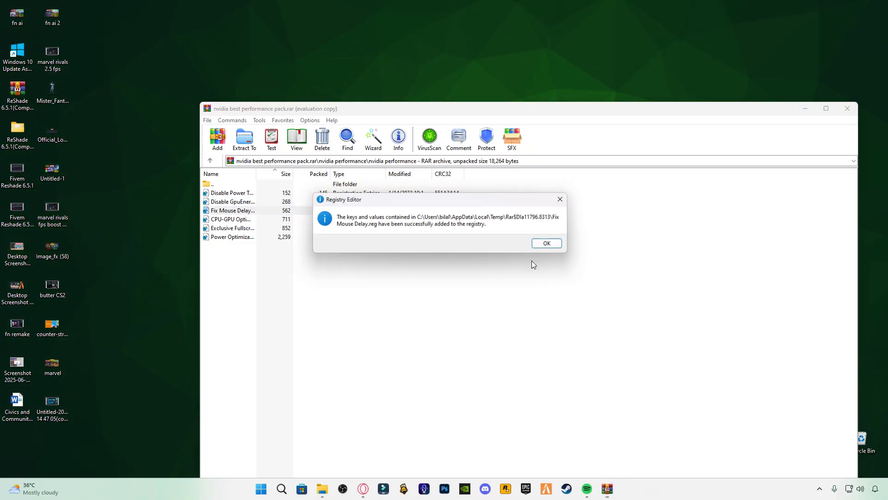
{"action": "left_click", "coordinate": [547, 243]}
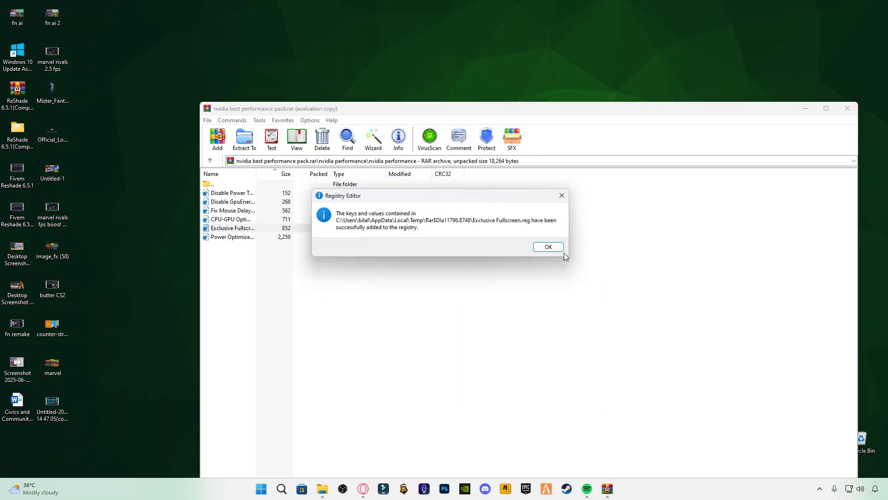
{"action": "left_click", "coordinate": [548, 246]}
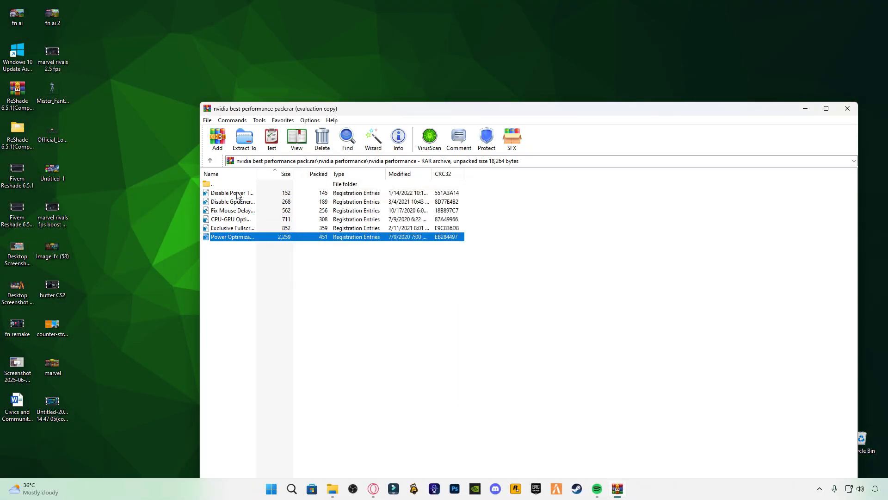
{"action": "left_click", "coordinate": [209, 161]}
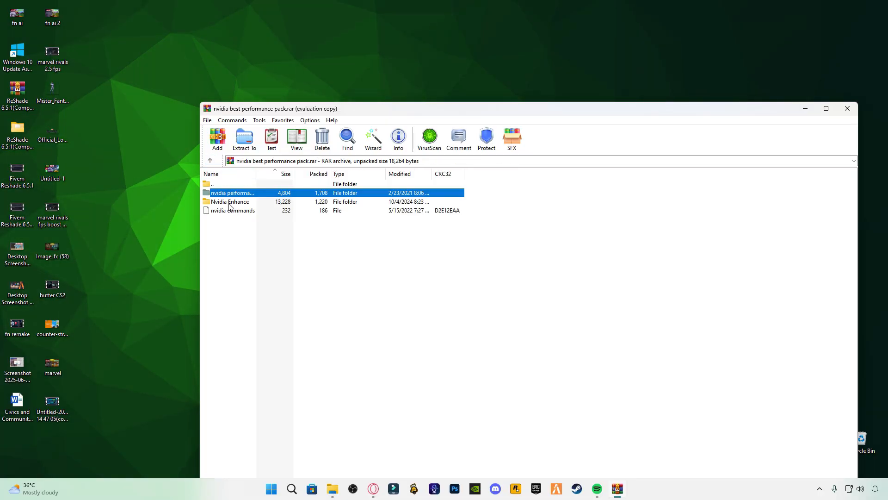
Merge nvidia enhance.reg from the Nvidia Enhance folder, open the nvidia commands notes and start searching for cmd.
{"action": "double_click", "coordinate": [230, 201]}
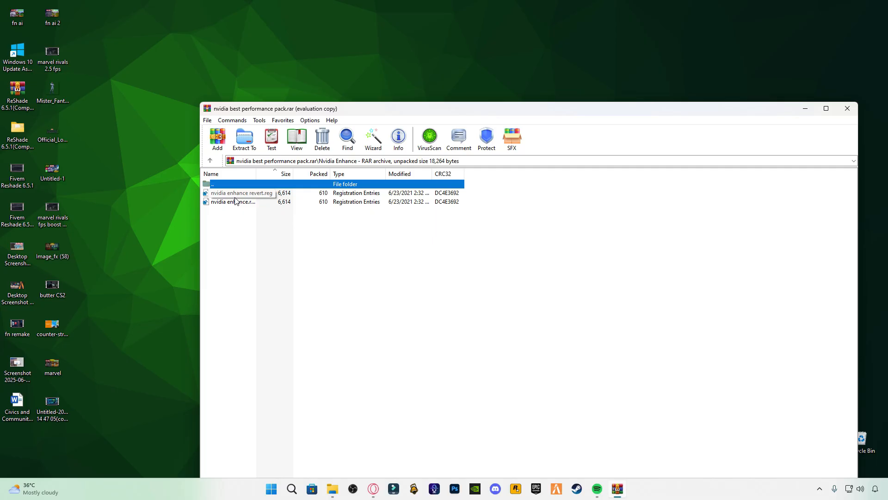
{"action": "left_click", "coordinate": [242, 192]}
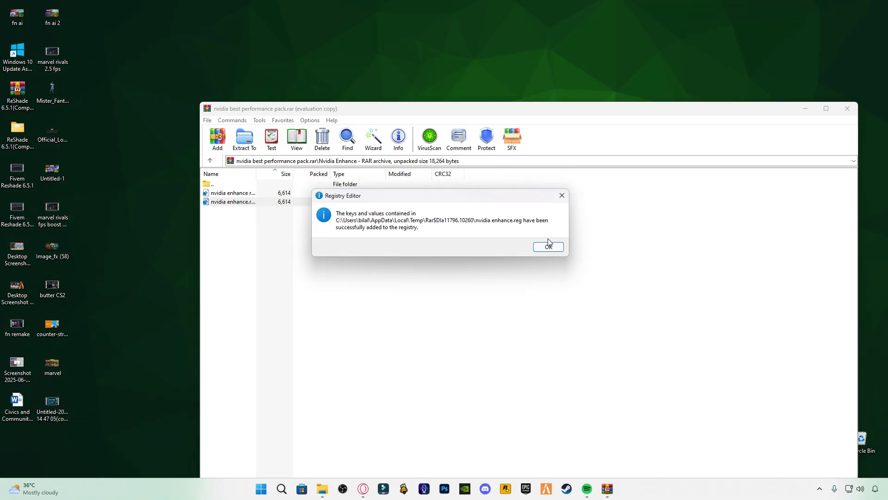
{"action": "left_click", "coordinate": [548, 246]}
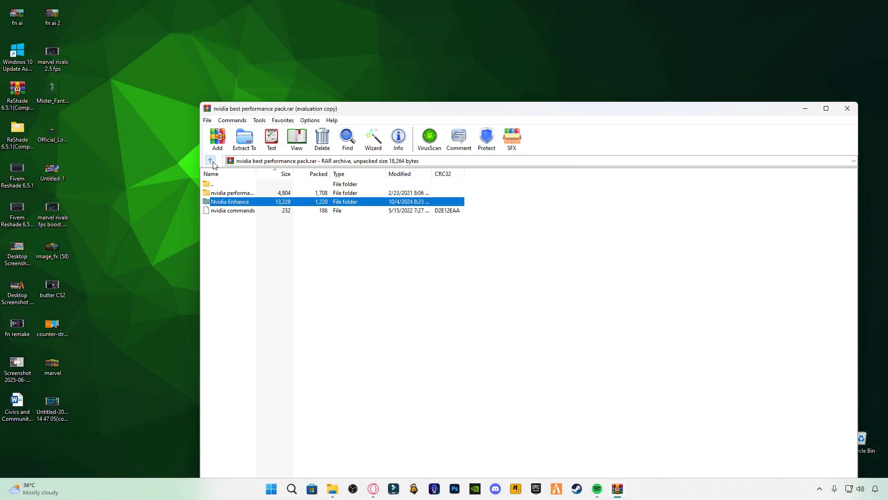
{"action": "left_click", "coordinate": [233, 211]}
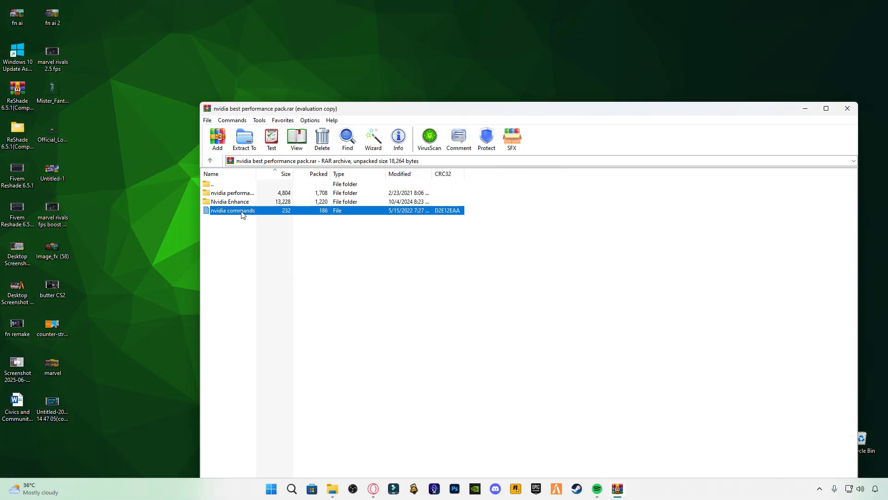
{"action": "double_click", "coordinate": [232, 211]}
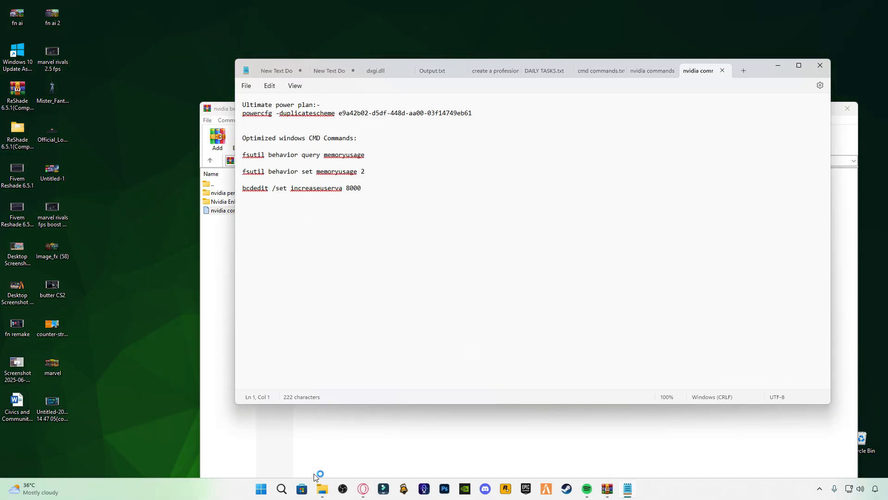
{"action": "left_click", "coordinate": [281, 489]}
{"action": "type", "text": "cm"}
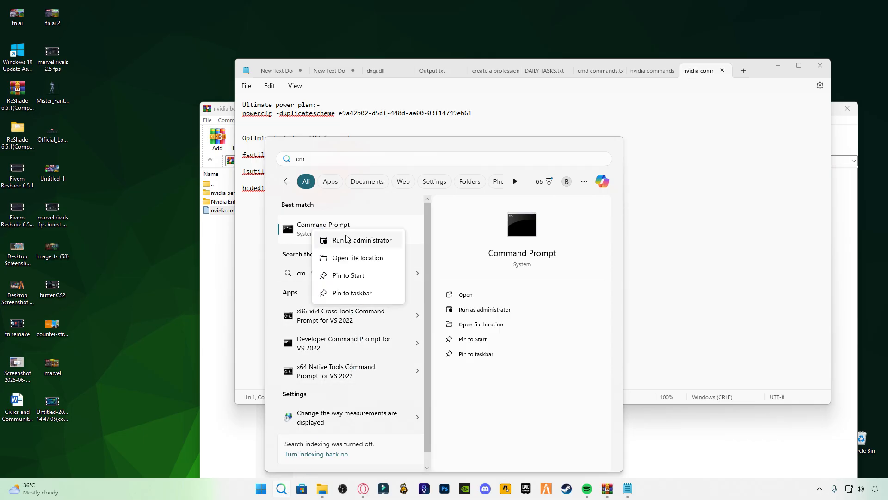
Run the powercfg, fsutil and bcdedit commands in an administrator Command Prompt, then exit.
{"action": "left_click", "coordinate": [361, 241]}
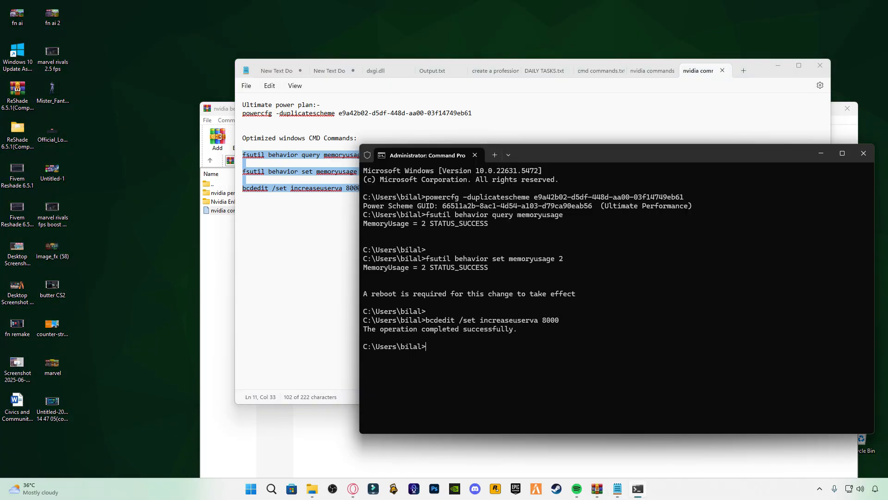
{"action": "mouse_move", "coordinate": [541, 347]}
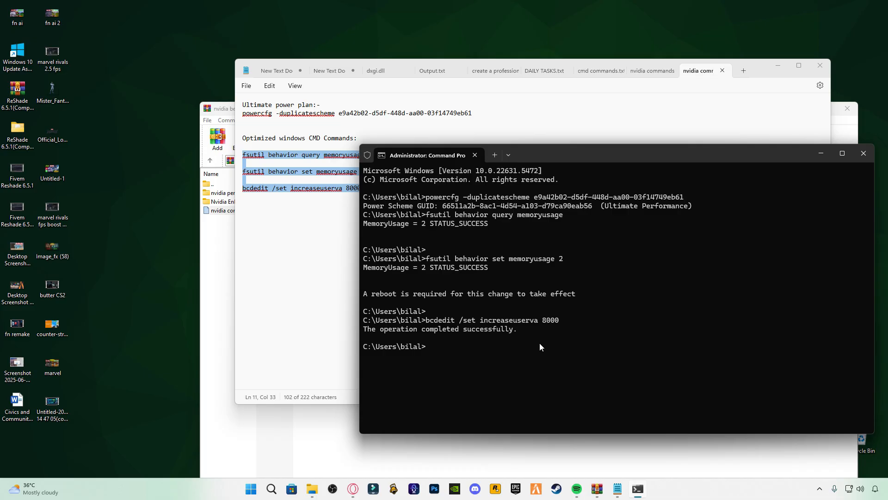
{"action": "type", "text": "e"}
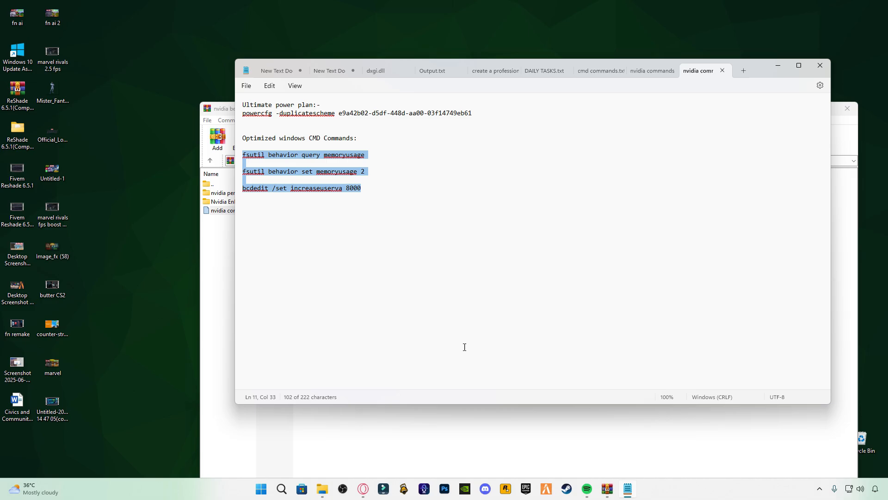
Close the commands notes and the performance pack WinRAR archive.
{"action": "left_click", "coordinate": [820, 65]}
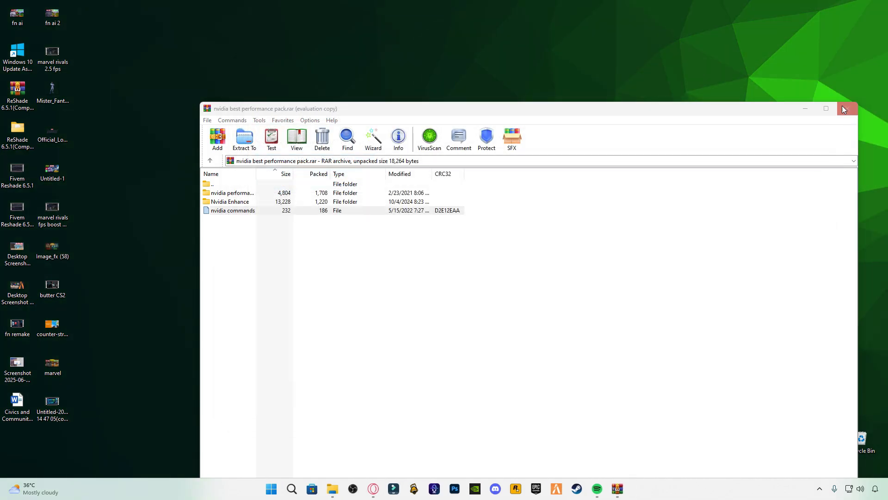
{"action": "left_click", "coordinate": [847, 109]}
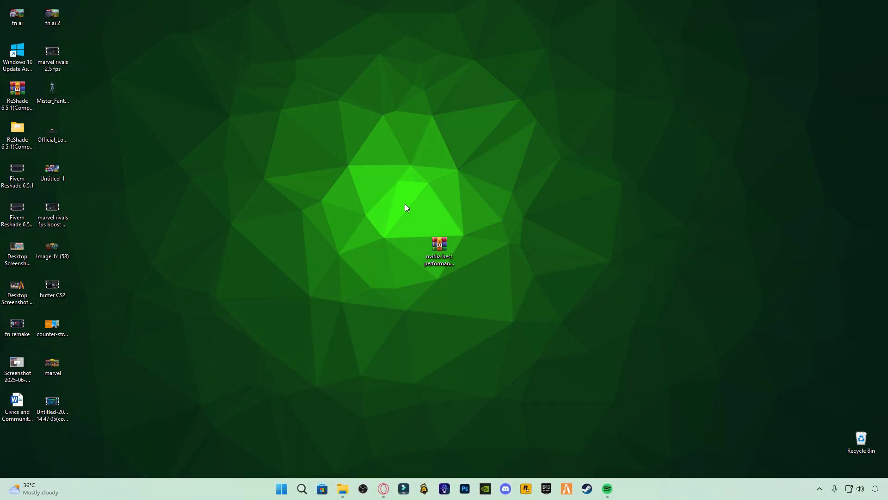